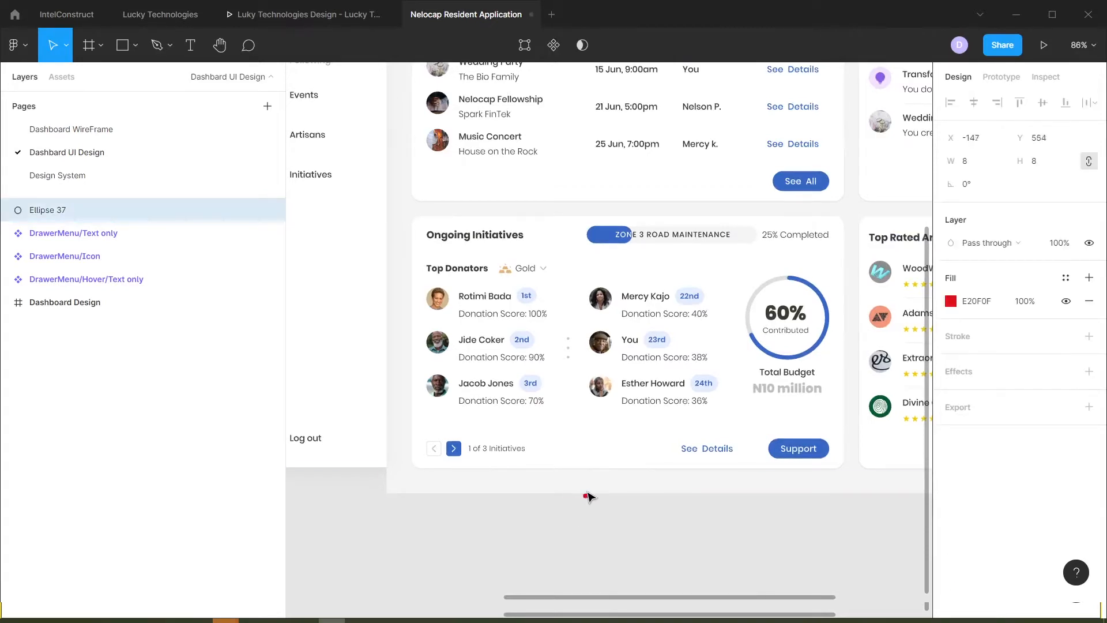
Move Ellipse 37 onto the bottom-right corner of the 'You' avatar in Top Donators.
click(599, 343)
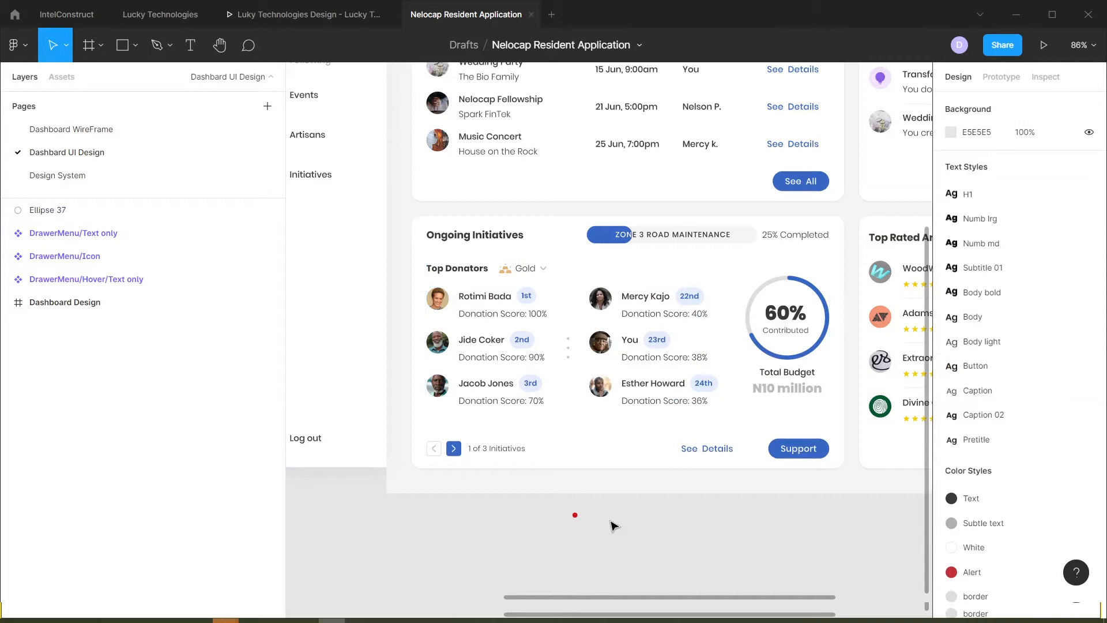
mouse_move(627, 512)
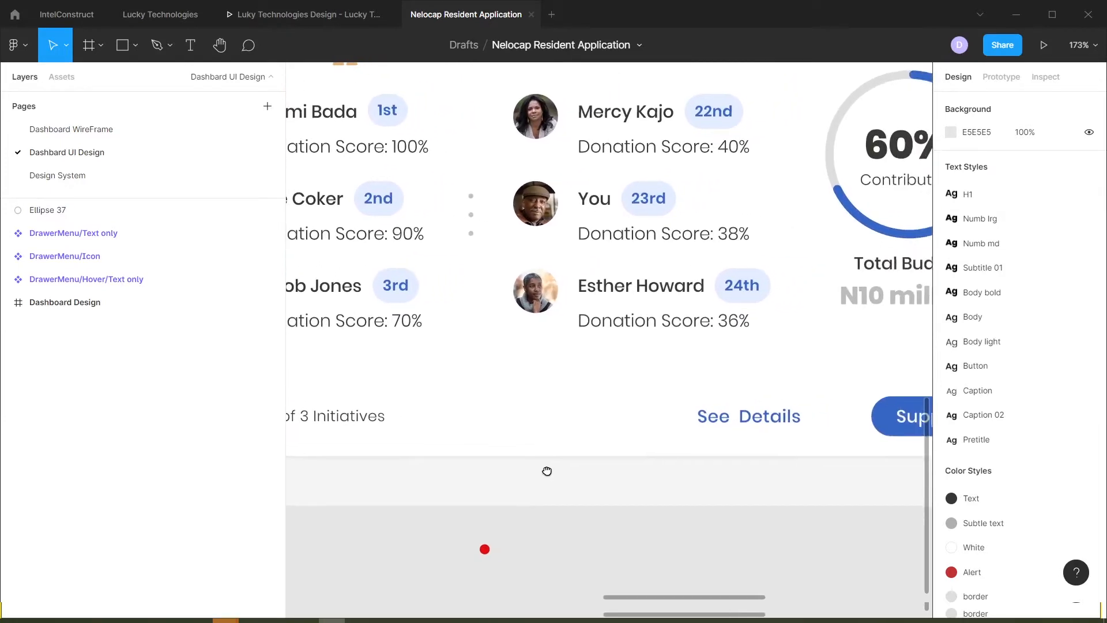
click(485, 550)
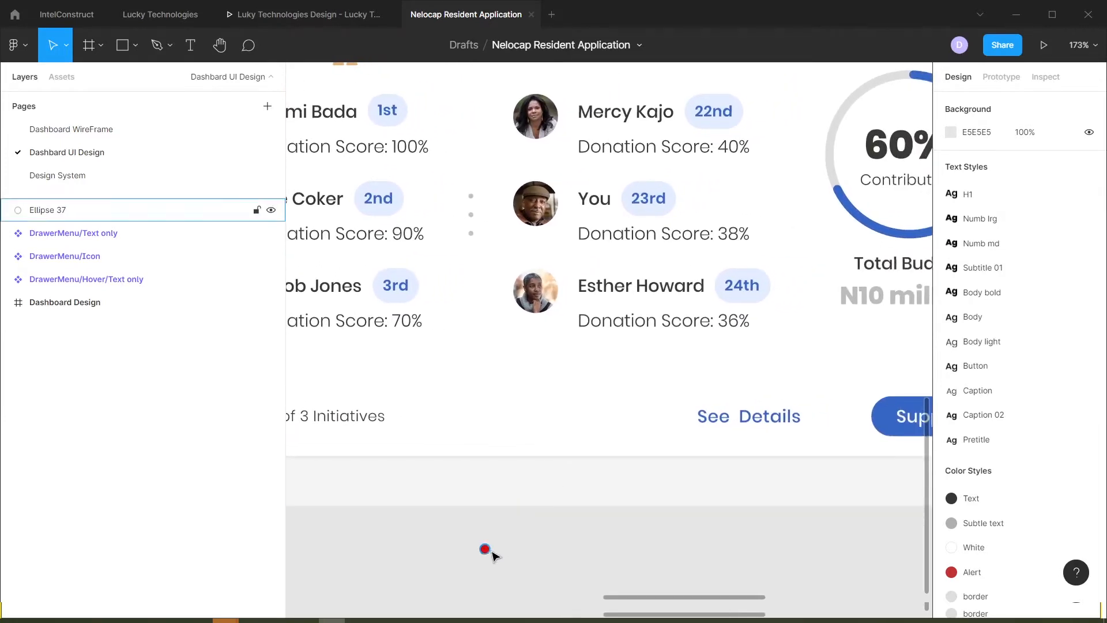
click(485, 549)
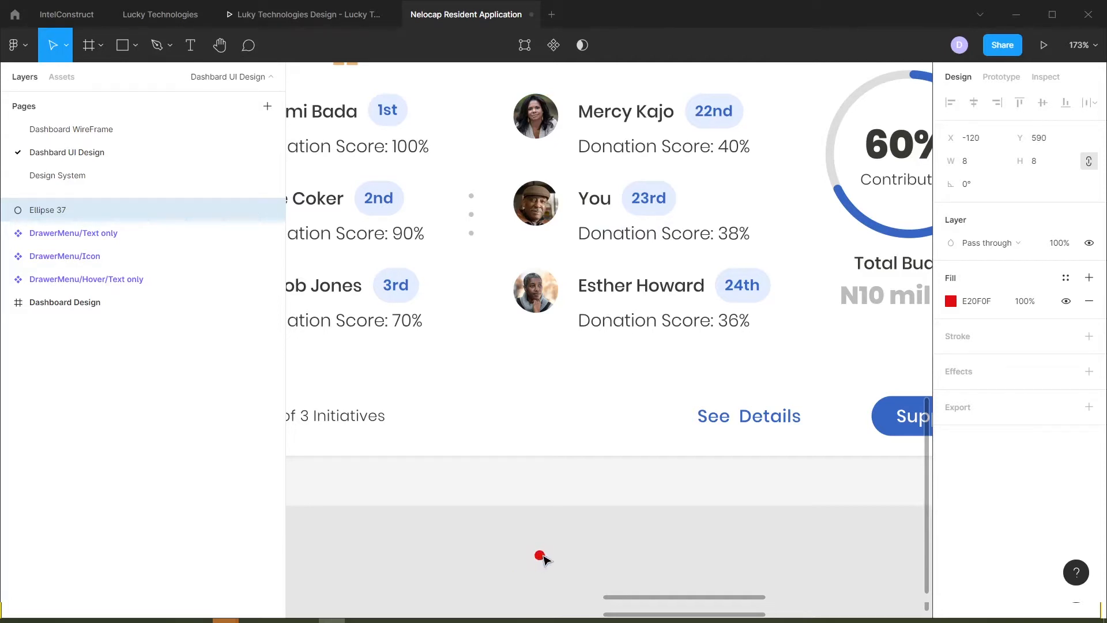
drag(540, 556, 580, 335)
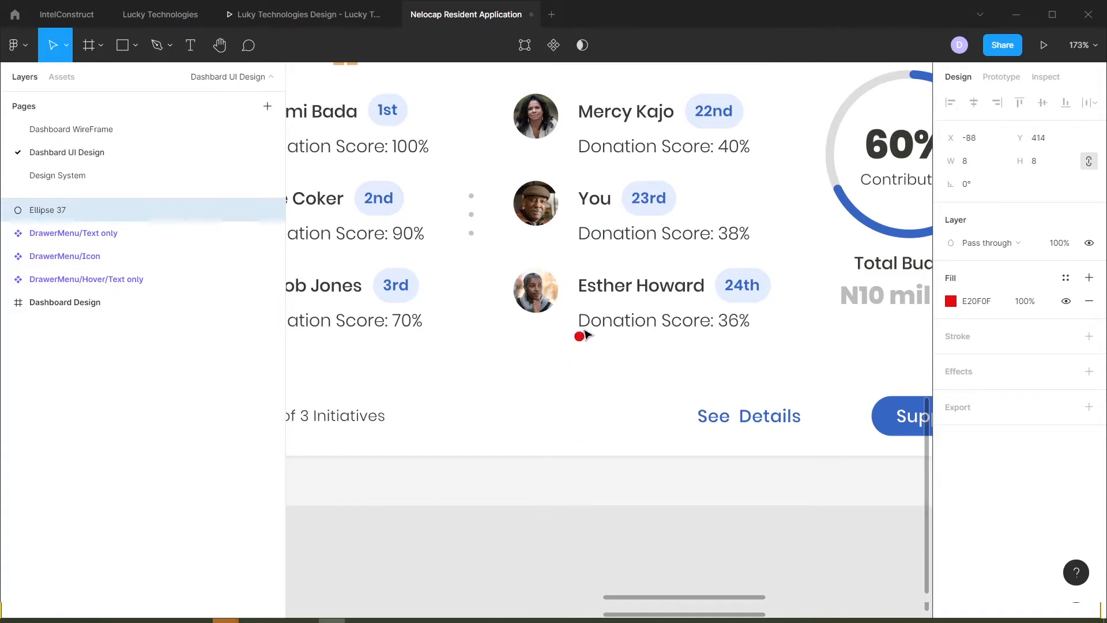
drag(579, 336, 553, 225)
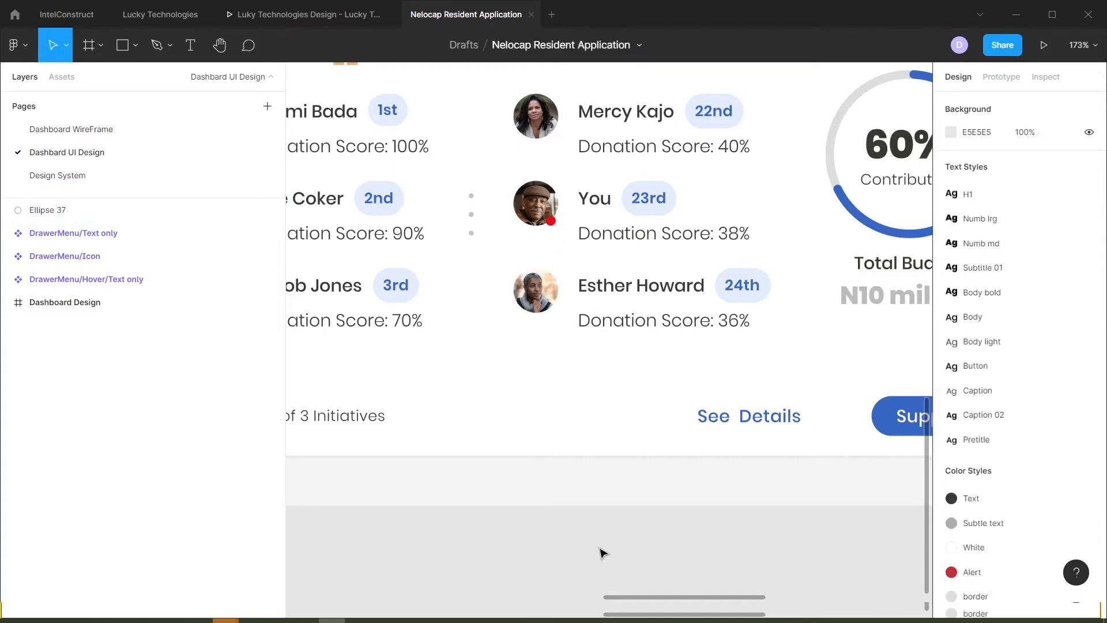
mouse_move(852, 55)
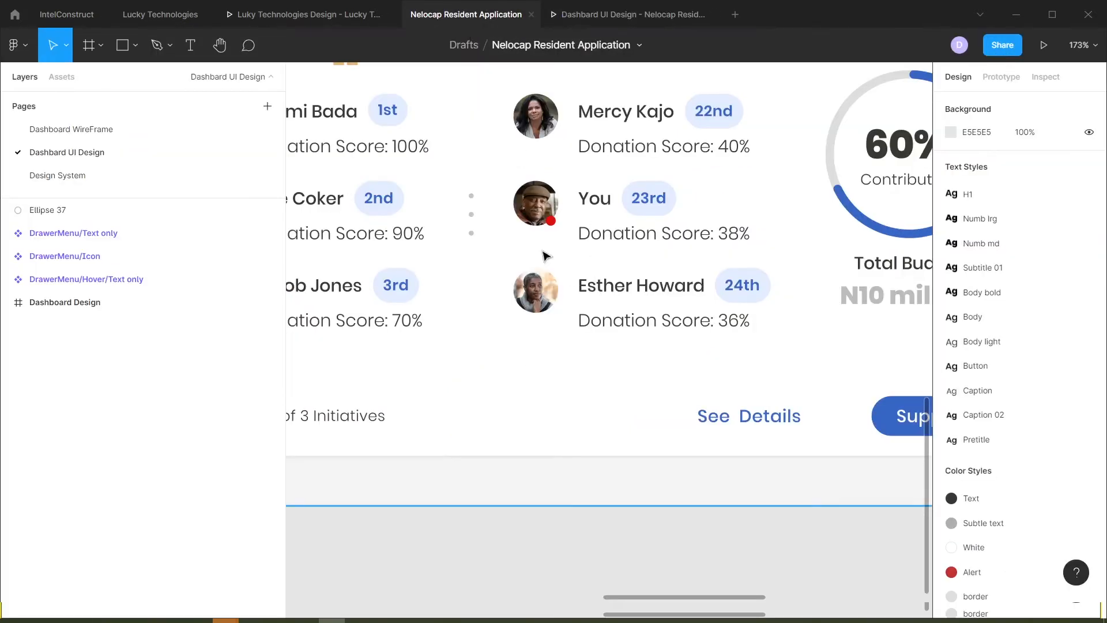
Preview the dashboard prototype in a new tab, then return to the design file.
click(632, 14)
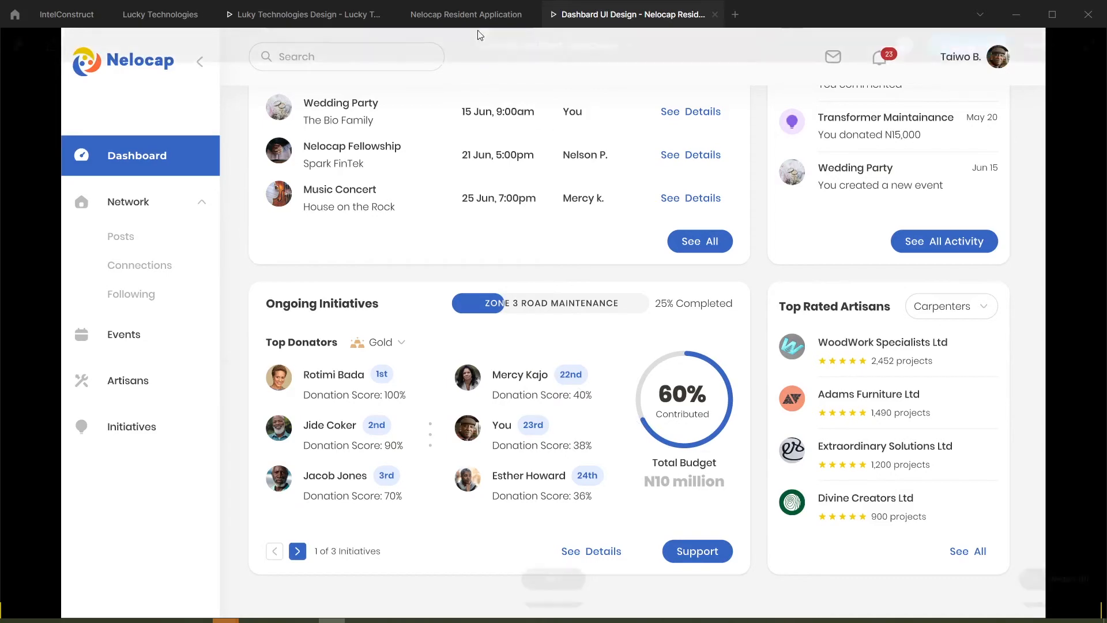
click(466, 14)
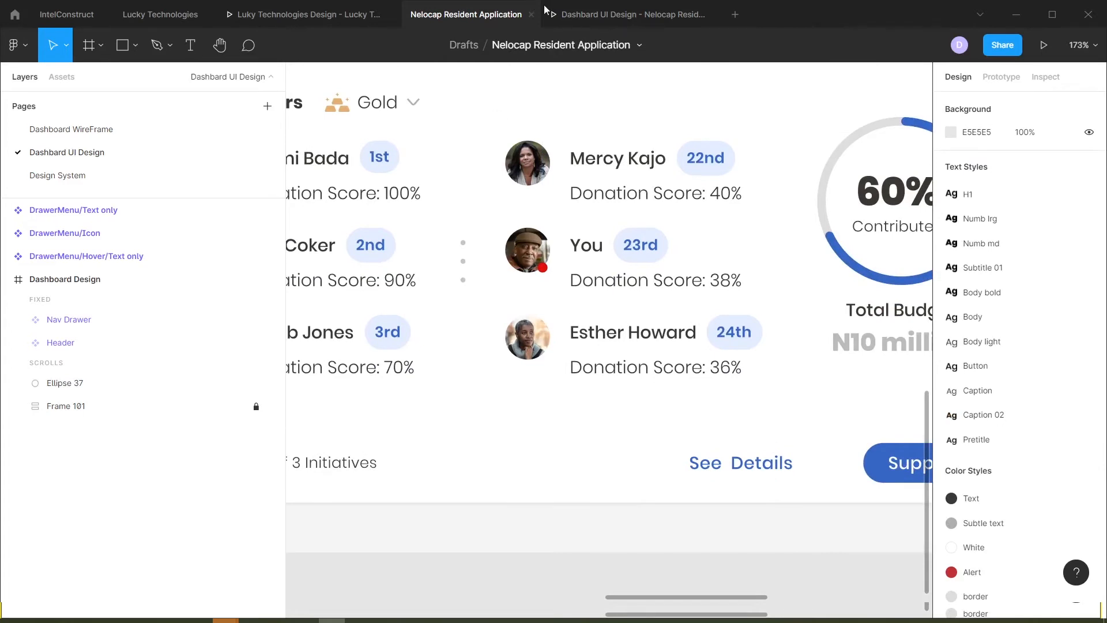
Check the badge in the prototype preview, then nudge Ellipse 37 into place on the avatar.
click(632, 14)
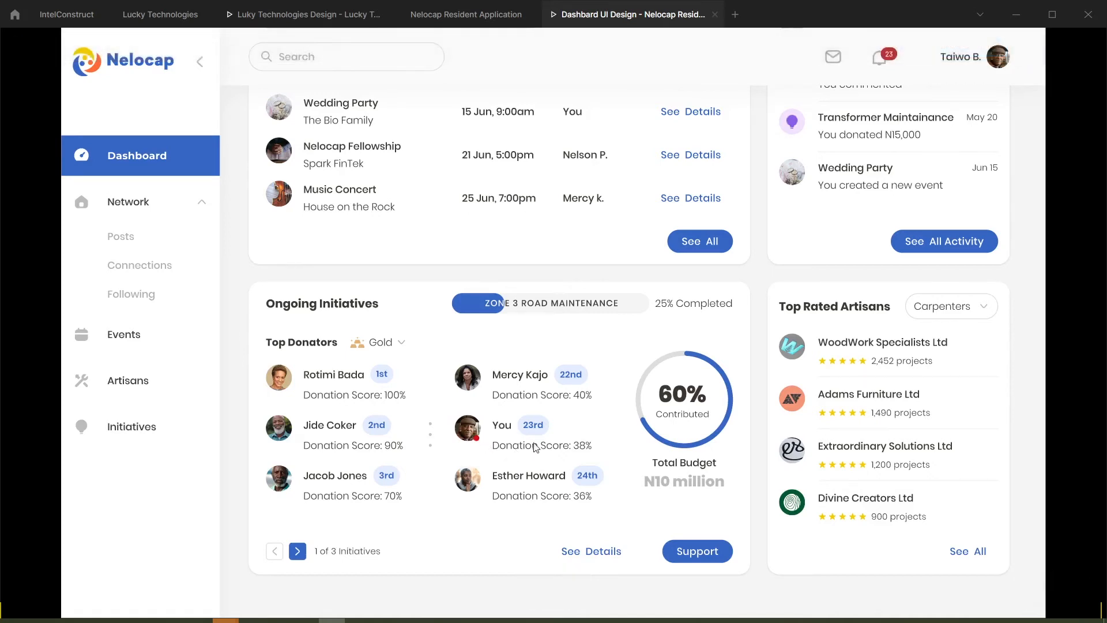
click(466, 14)
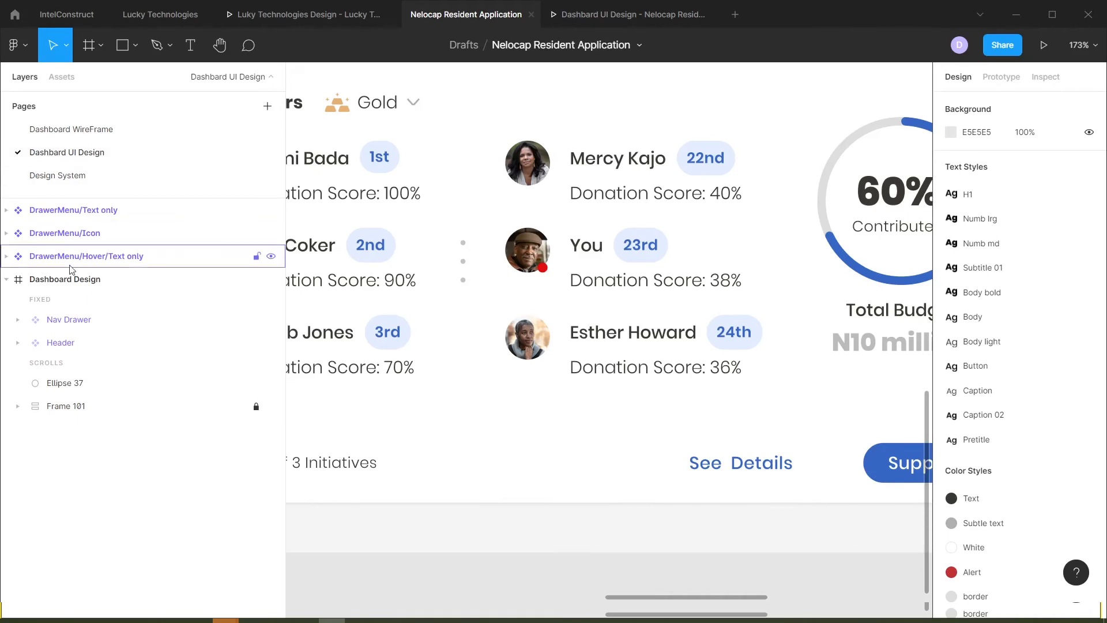
click(60, 343)
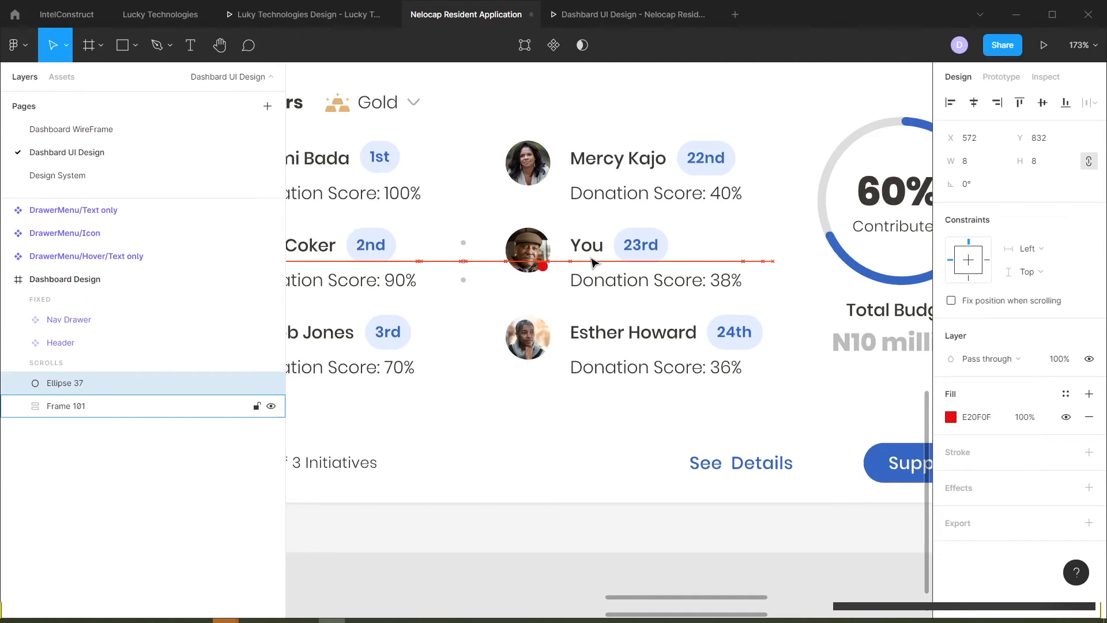
drag(543, 267, 544, 268)
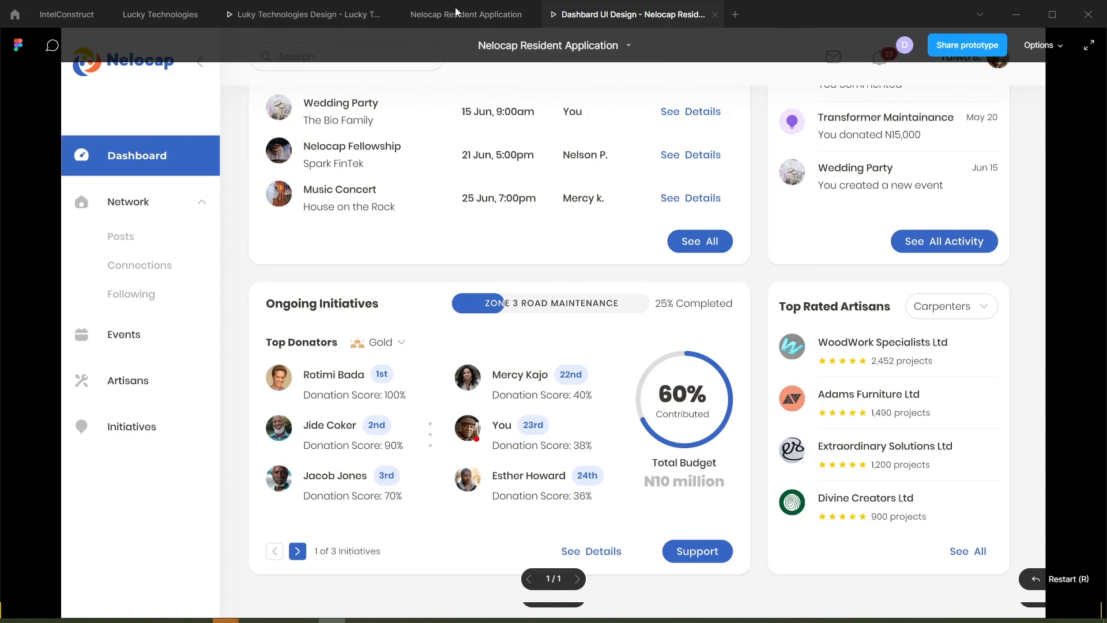
Switch back to the Nelocap Resident Application editor tab from the preview.
click(466, 13)
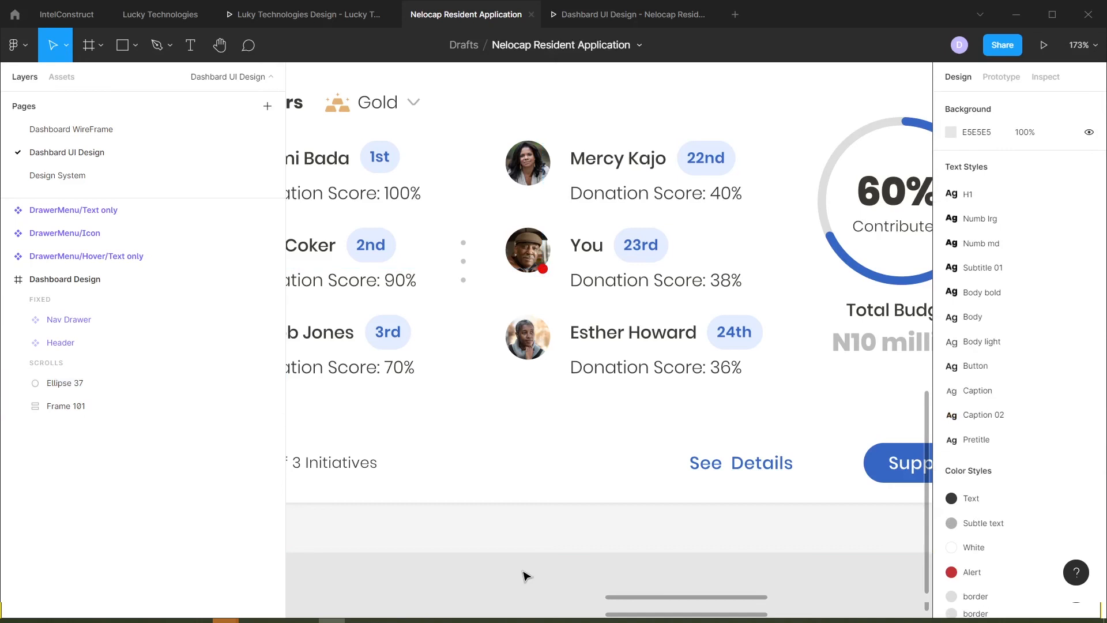
mouse_move(531, 560)
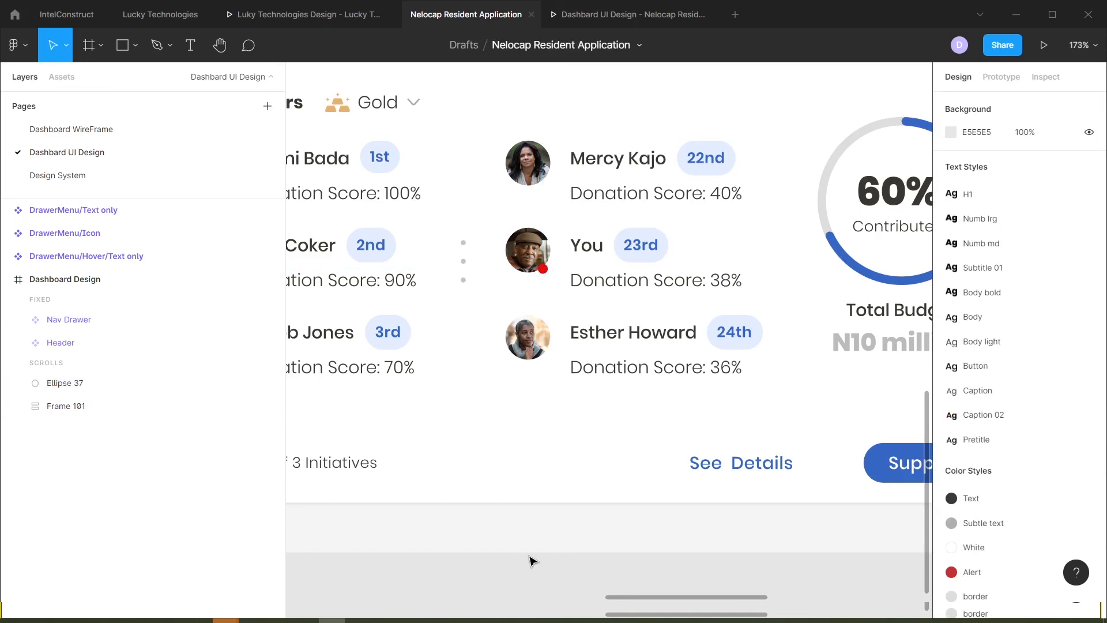